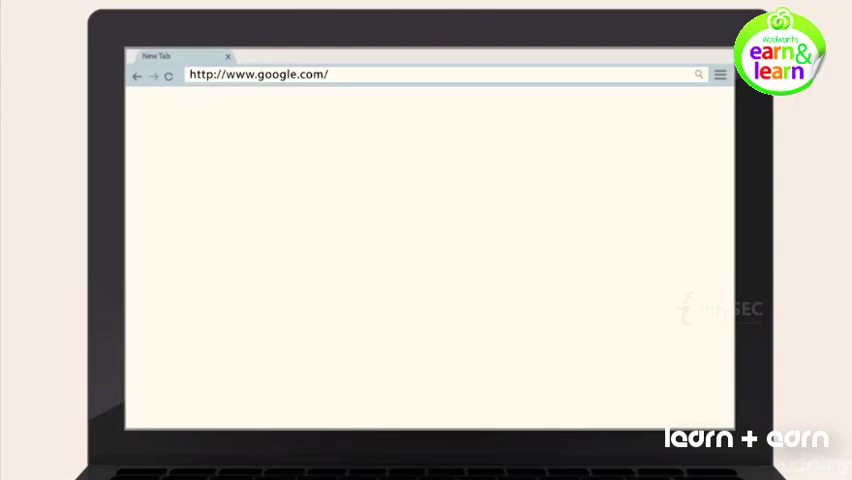
pyautogui.click(260, 74)
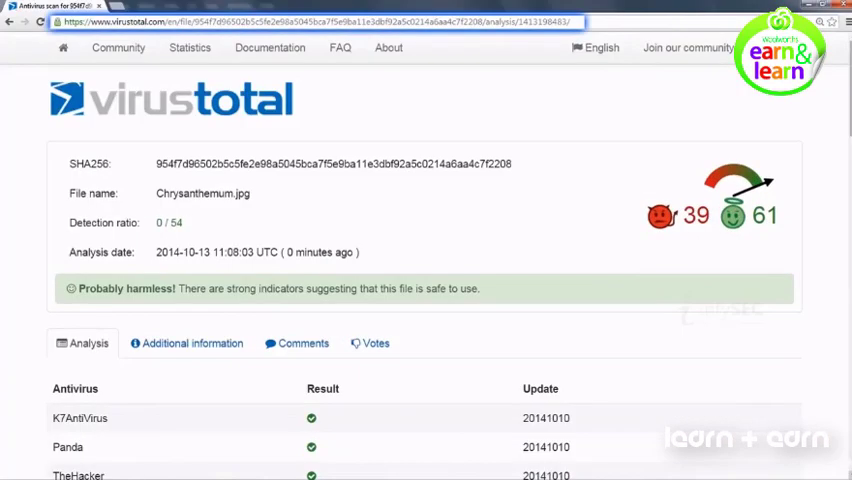
# Scroll through the Chrysanthemum.jpg antivirus results table showing 0/54 detections.
pyautogui.scroll(-3)
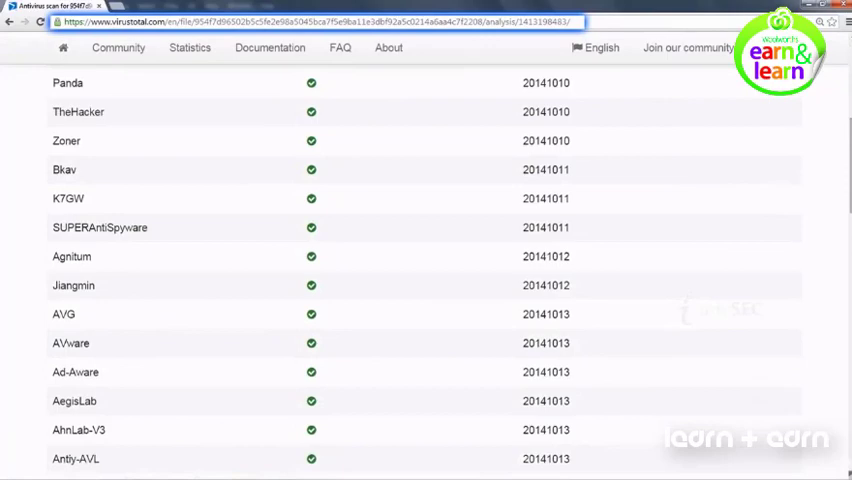
pyautogui.scroll(-3)
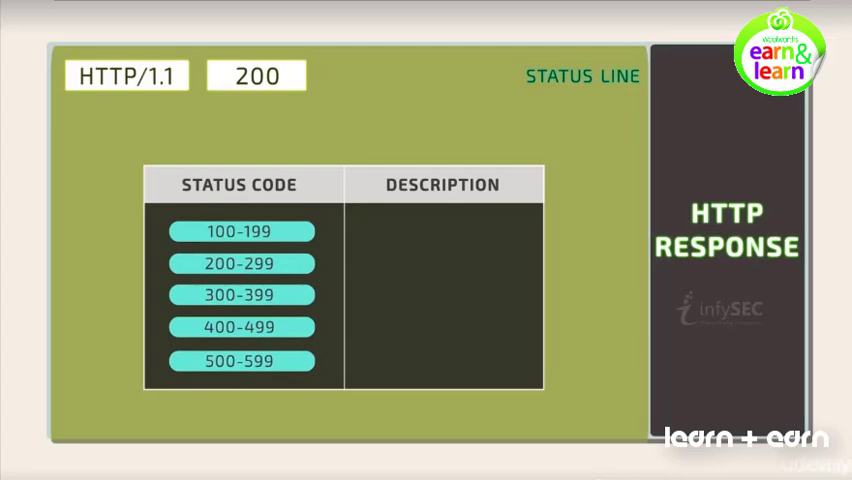
# Advance the slide so the 100-199 badge is outlined and labelled INFORMATION.
pyautogui.click(240, 231)
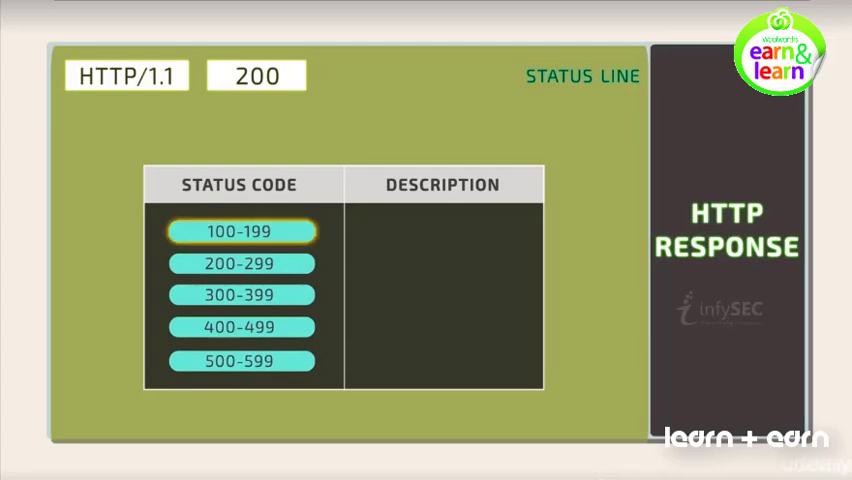
pyautogui.click(241, 231)
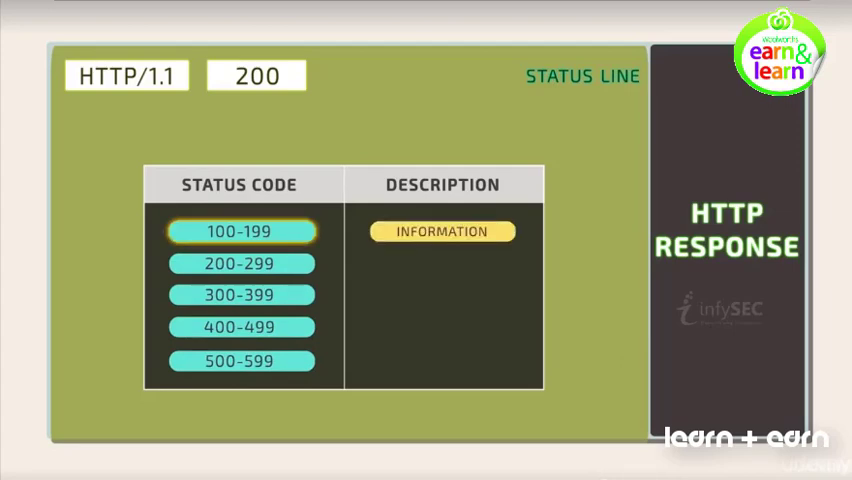